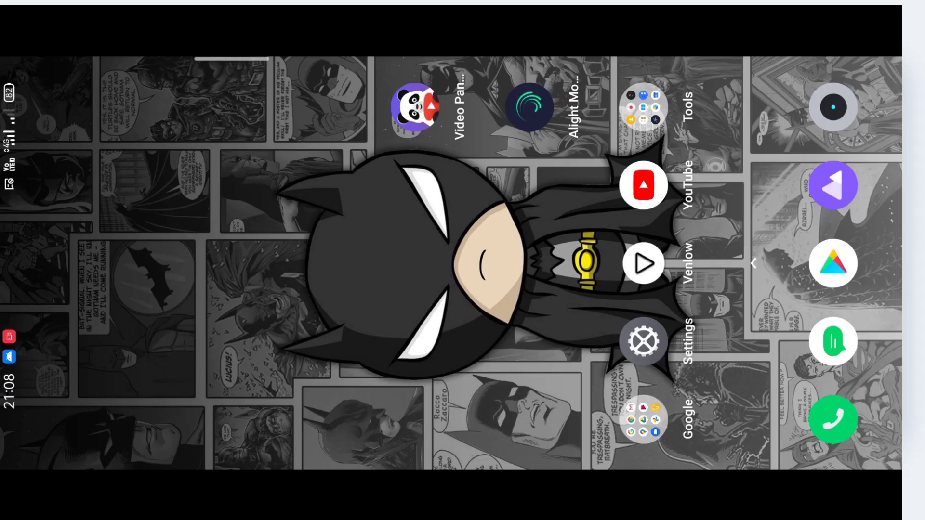
Step: Launch Alight Motion from the home screen and start a new project
left_click(528, 107)
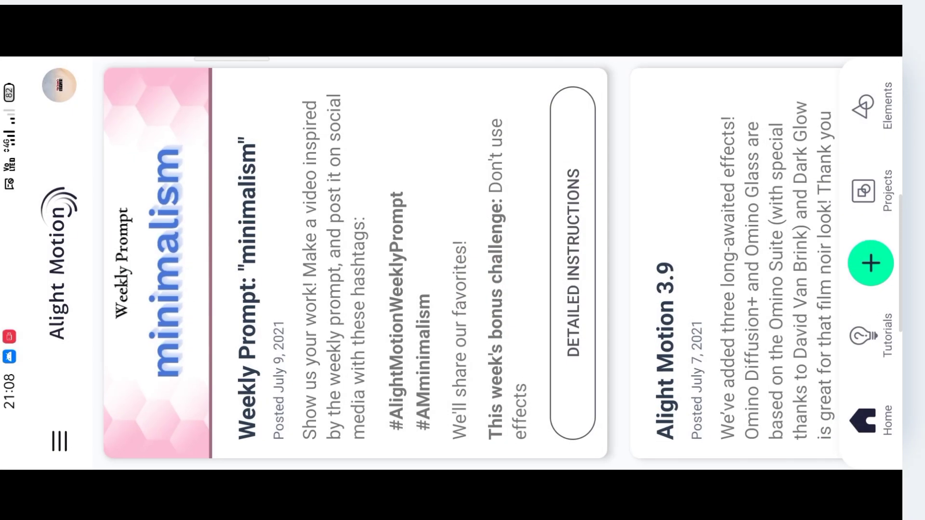
left_click(870, 264)
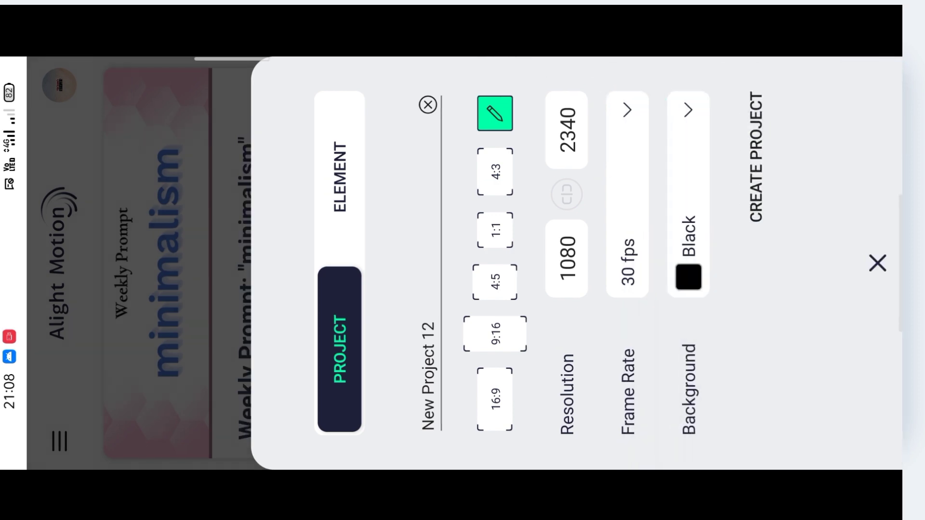
Step: Create the 1080x2340 project, import the flower clip, and rotate it to fill the frame
left_click(755, 156)
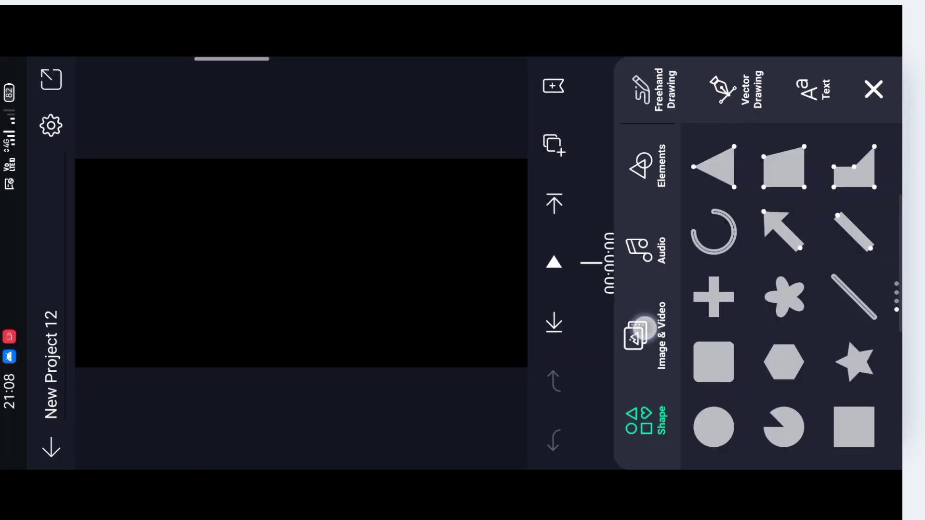
left_click(636, 336)
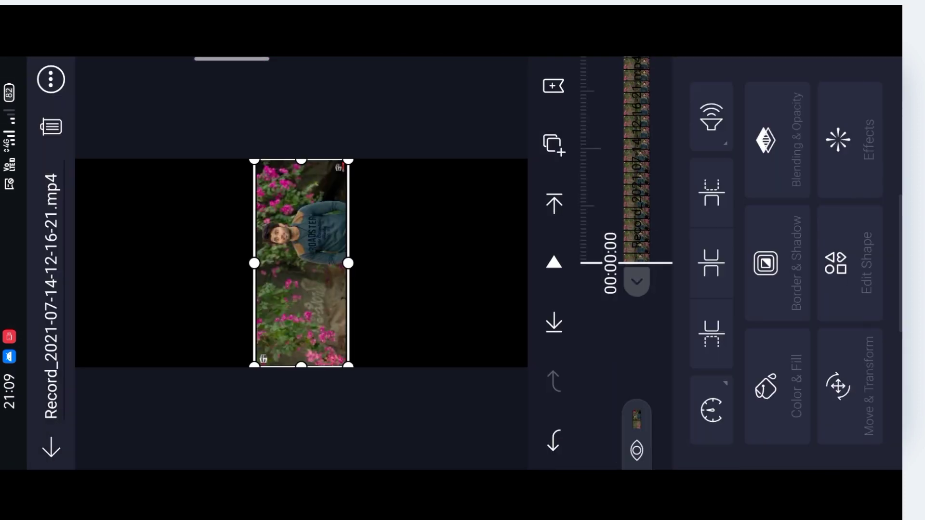
left_click(848, 386)
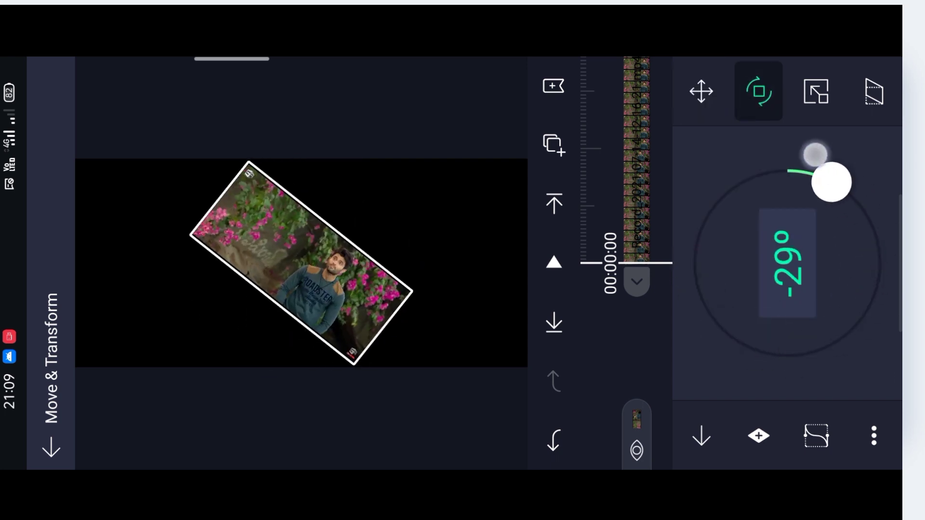
left_click_drag(832, 184, 788, 156)
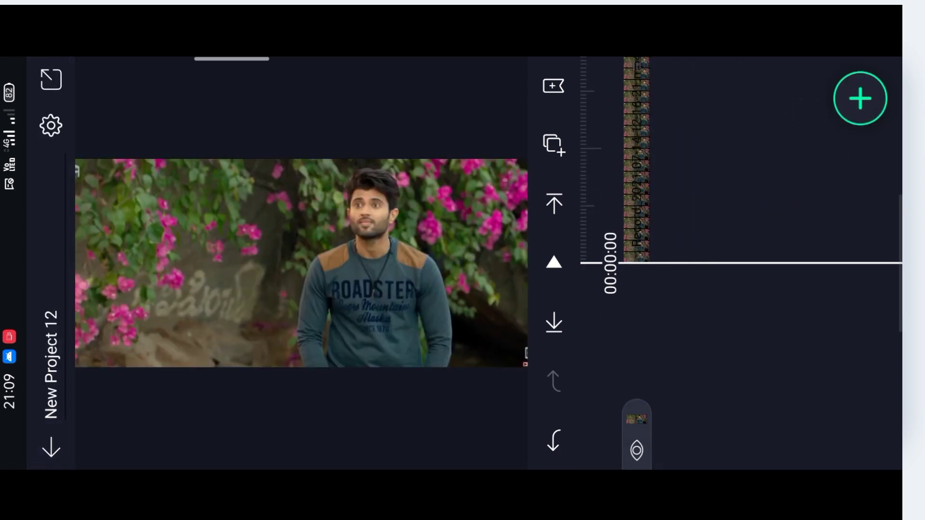
Step: Apply Channel Remap (RGB) and Highlights and Shadows, with highlights 130% and shadows 69%
left_click(860, 98)
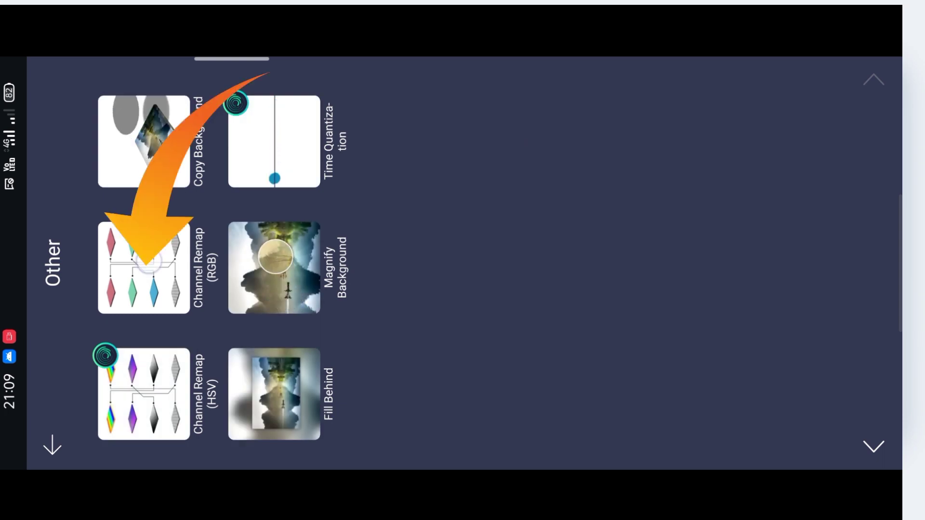
left_click(144, 266)
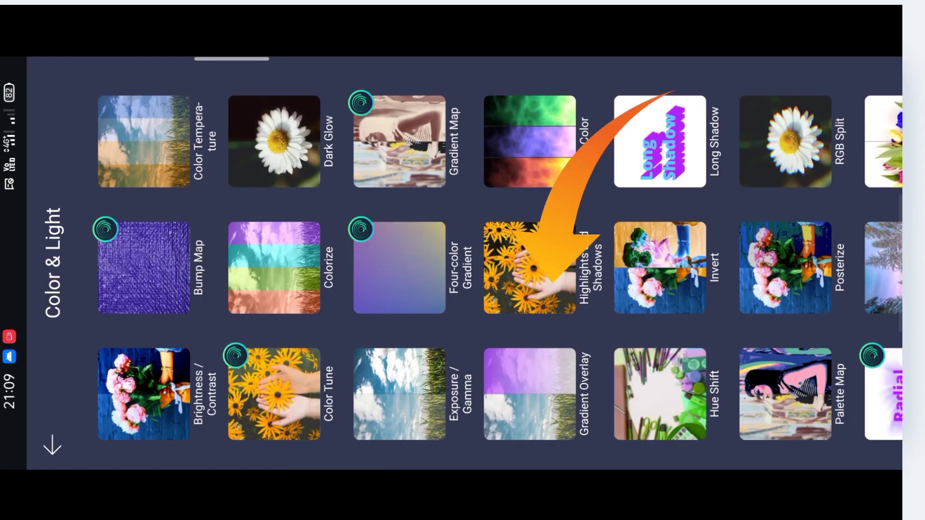
left_click(529, 267)
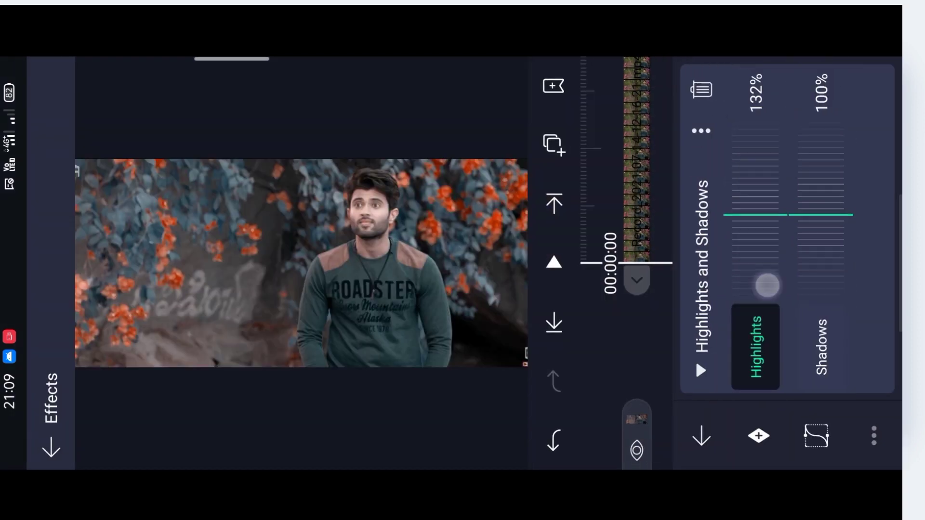
left_click_drag(765, 286, 777, 182)
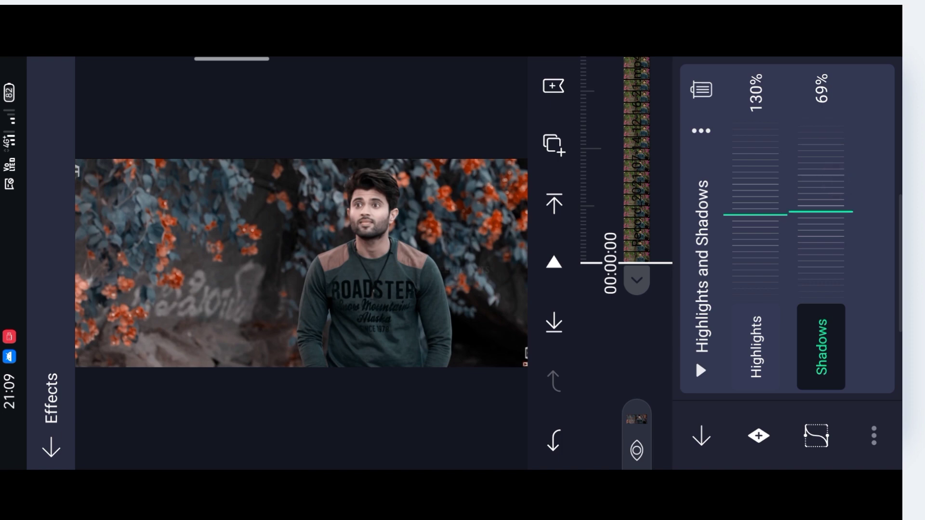
left_click_drag(820, 212, 838, 199)
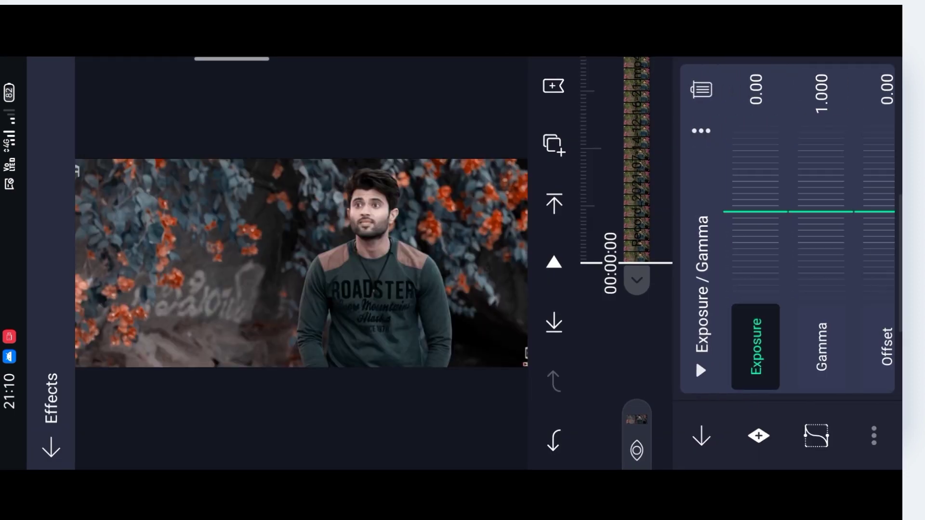
Step: Set the Exposure/Gamma sliders to exposure 0.20, gamma 0.960 and offset -0.02
left_click_drag(757, 211, 757, 237)
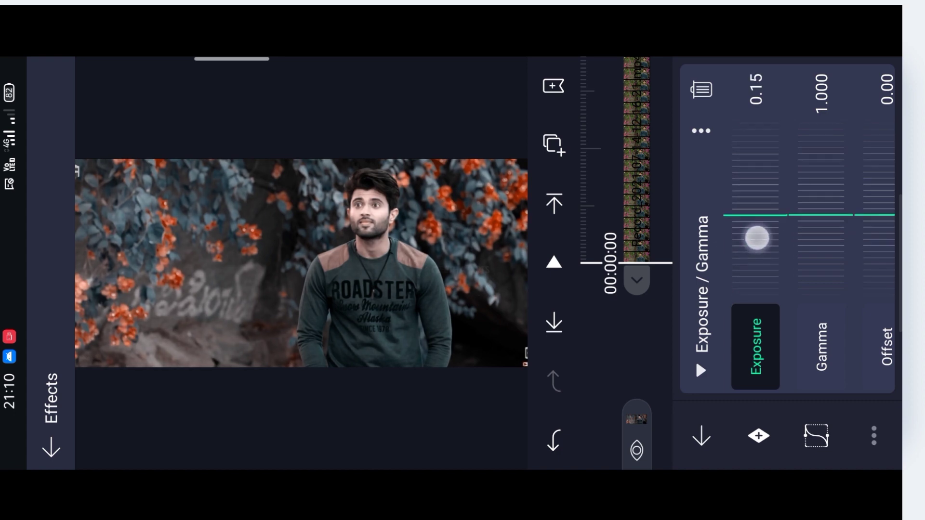
left_click_drag(756, 237, 777, 265)
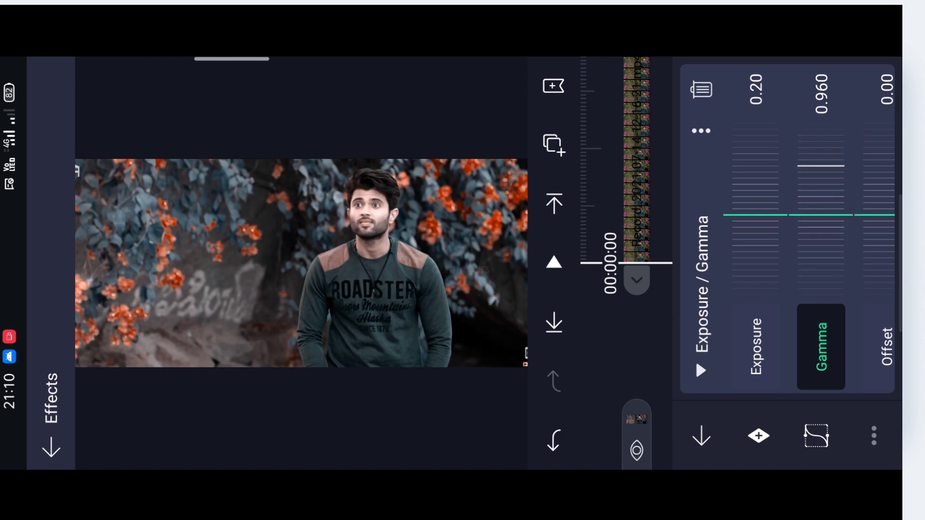
left_click_drag(879, 216, 879, 195)
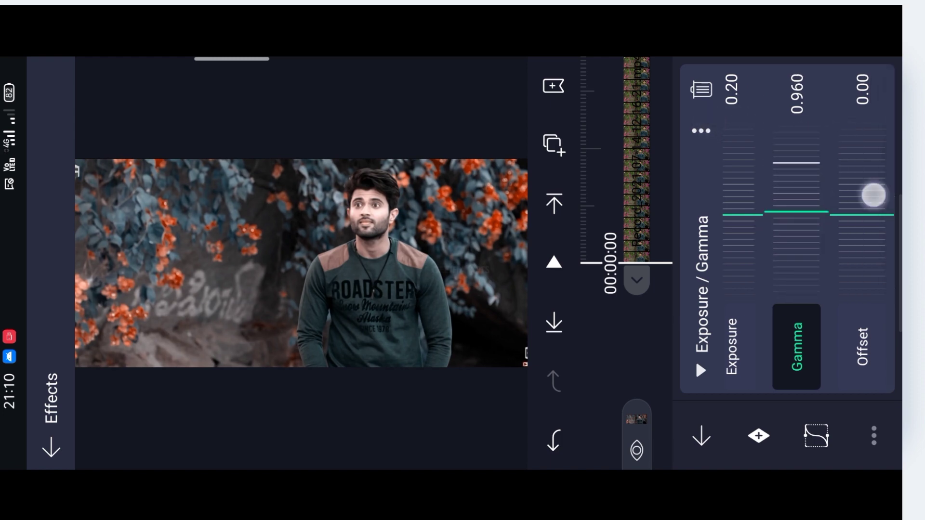
left_click_drag(873, 196, 875, 184)
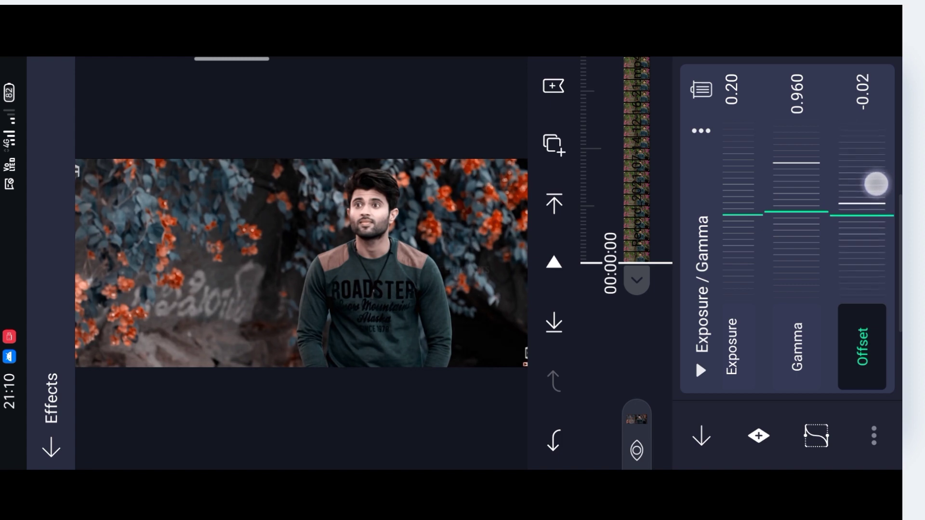
left_click_drag(875, 184, 875, 197)
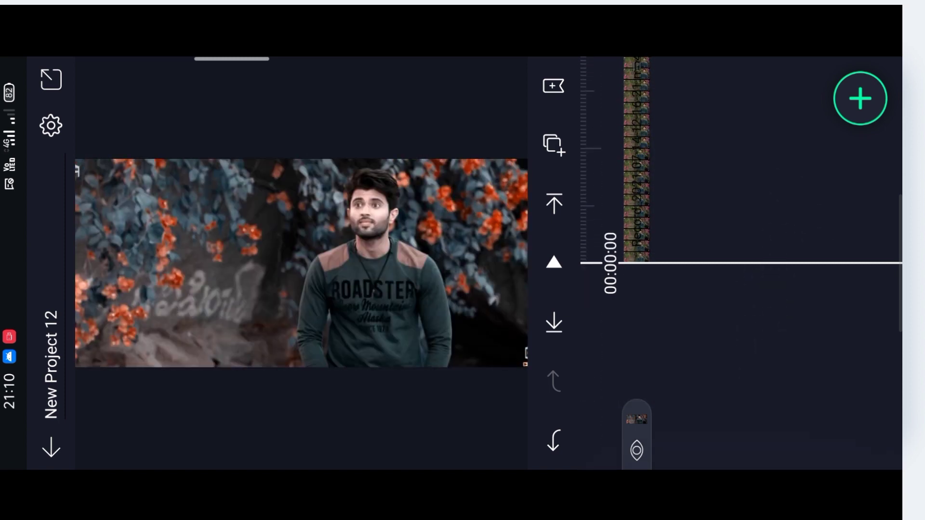
Step: Review project settings, then export the clip as 1080p H.264 at full frame rate
left_click(50, 124)
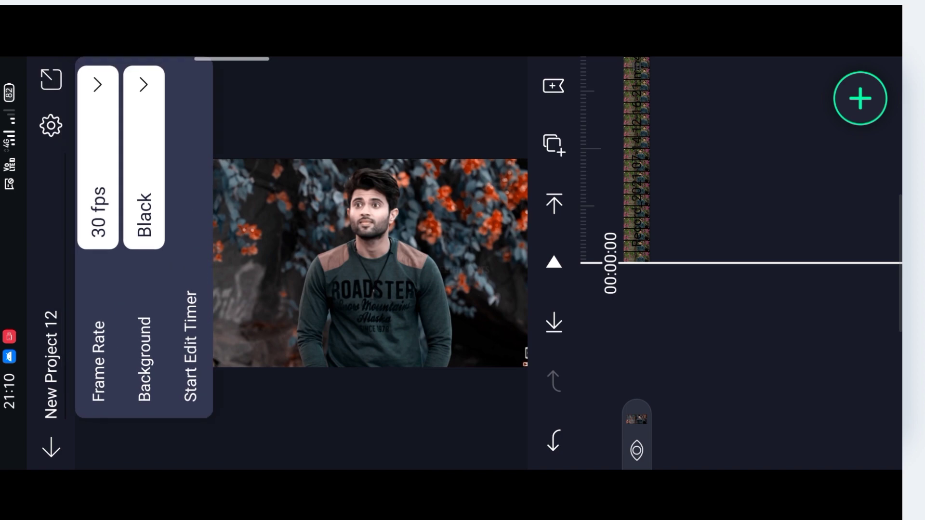
left_click(96, 84)
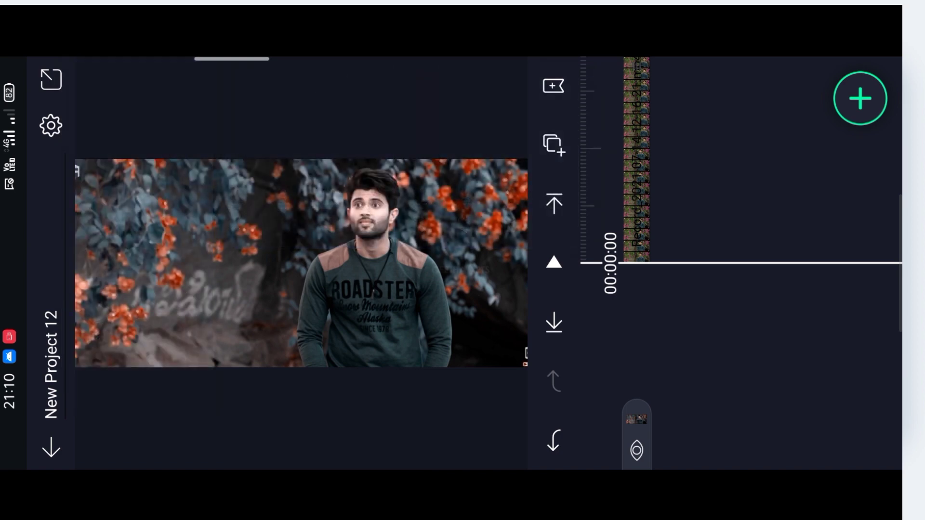
left_click(860, 98)
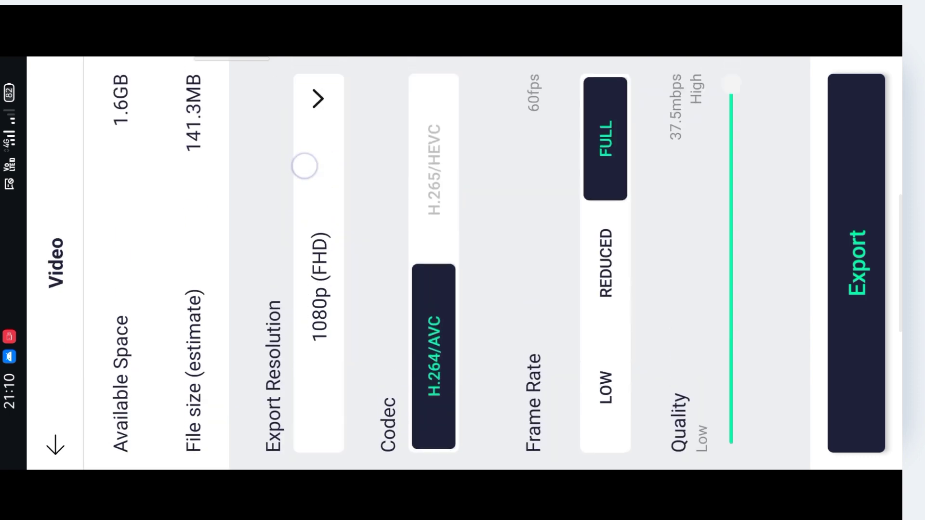
left_click_drag(731, 86, 739, 278)
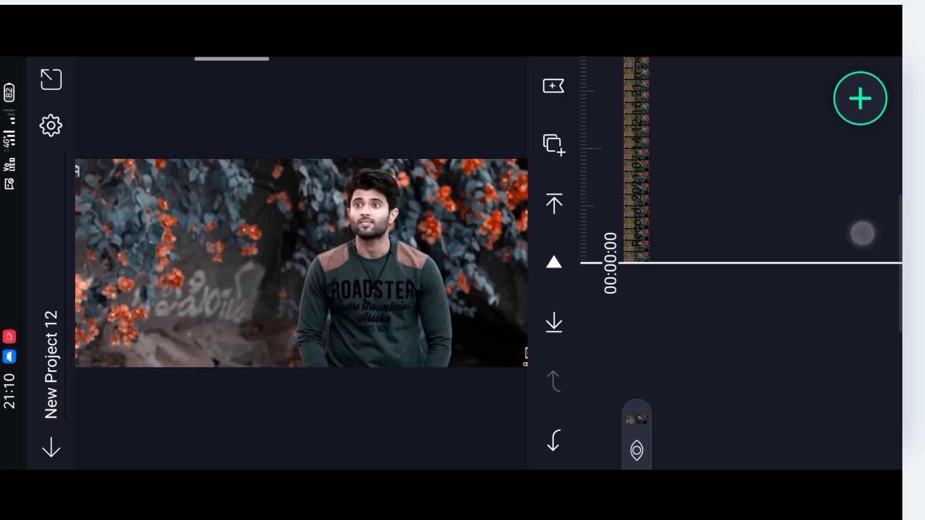
left_click(860, 98)
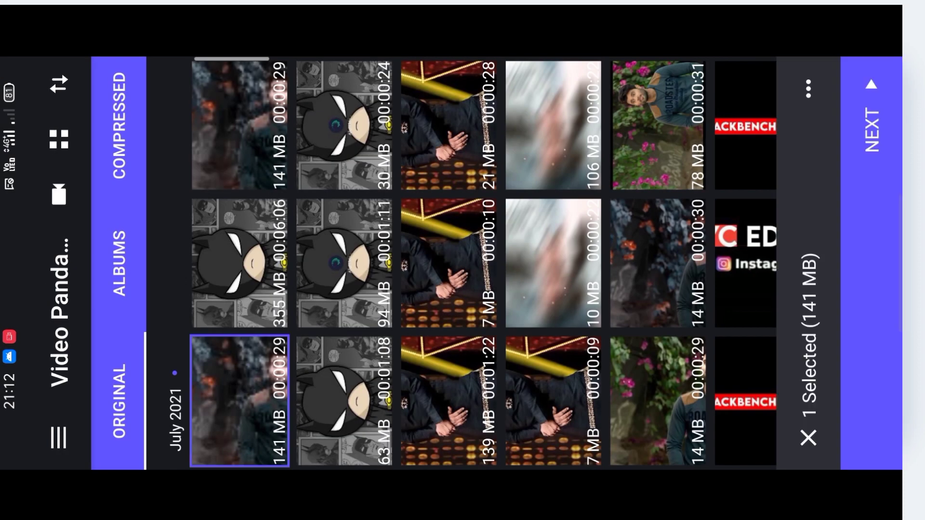
Step: Compress the 141 MB video in Video Panda at 768x1664 resolution
left_click(871, 130)
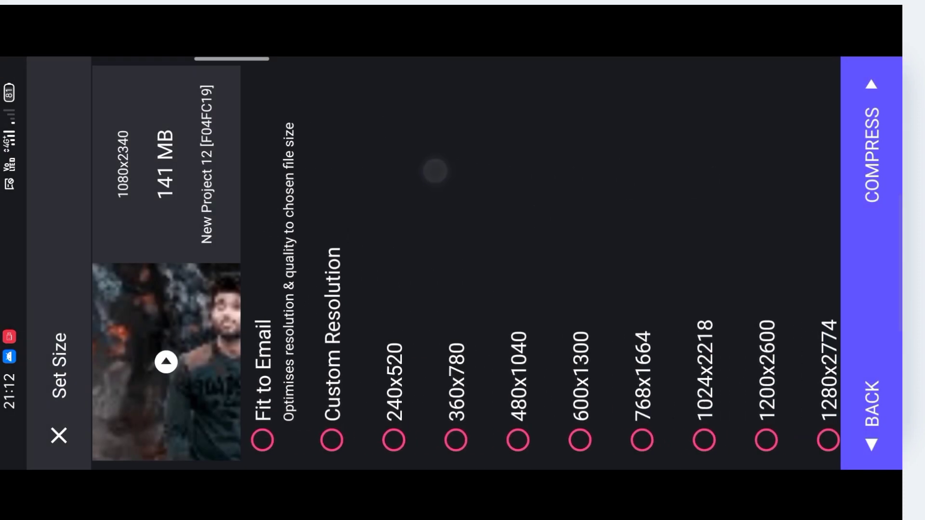
scroll("left", 3)
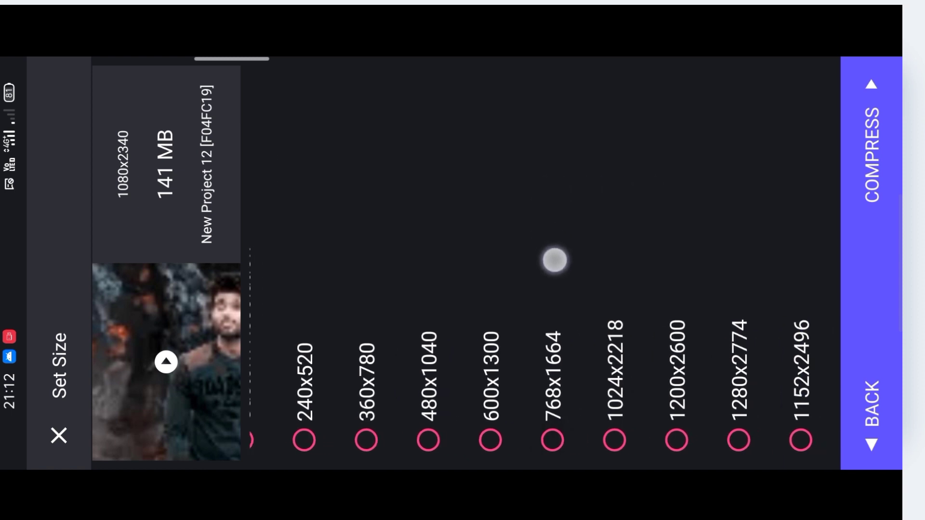
left_click(552, 440)
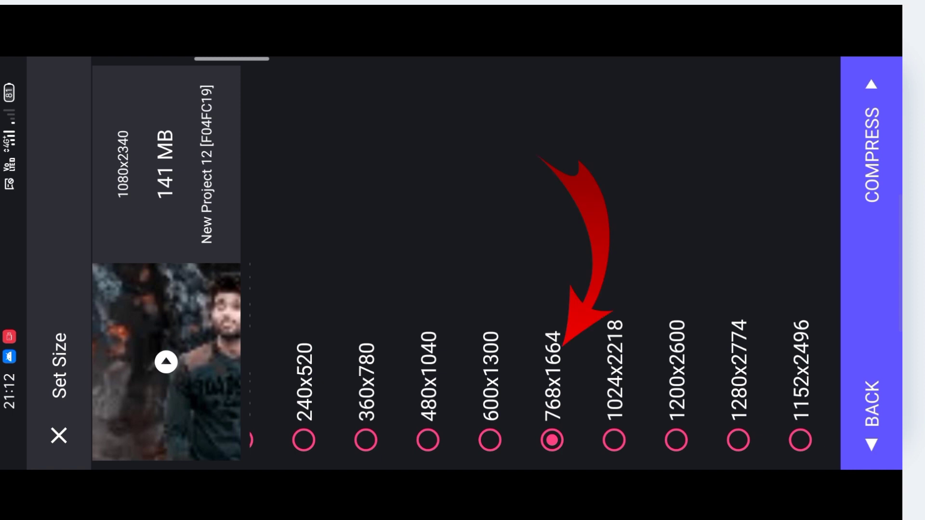
left_click(878, 165)
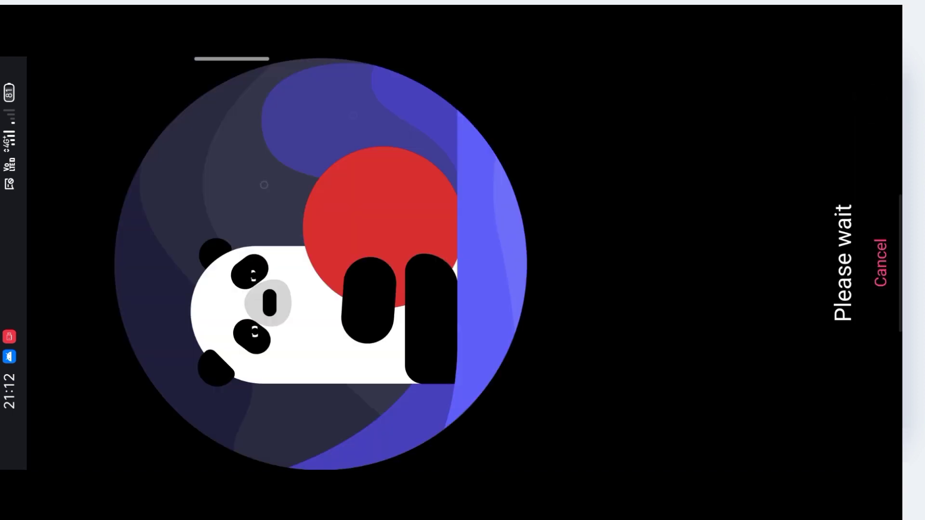